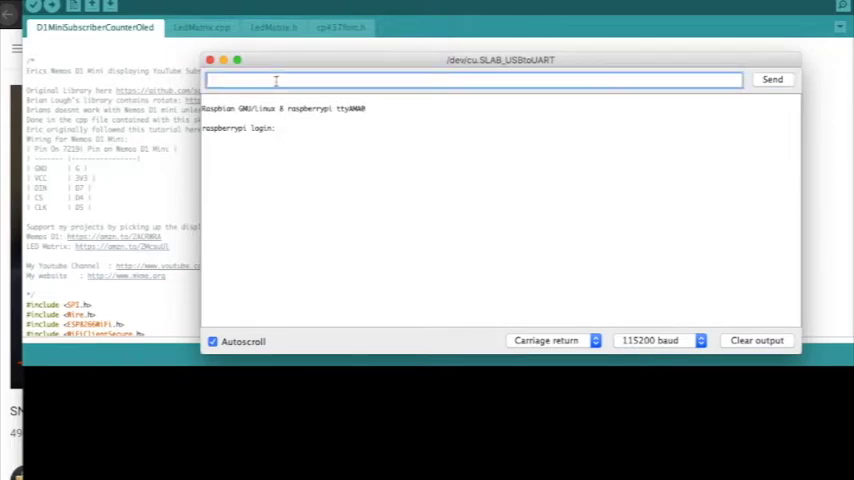
# Step: Send username 'pi' and the password through the 115200-baud Serial Monitor to reach the shell
pyautogui.write('pi')
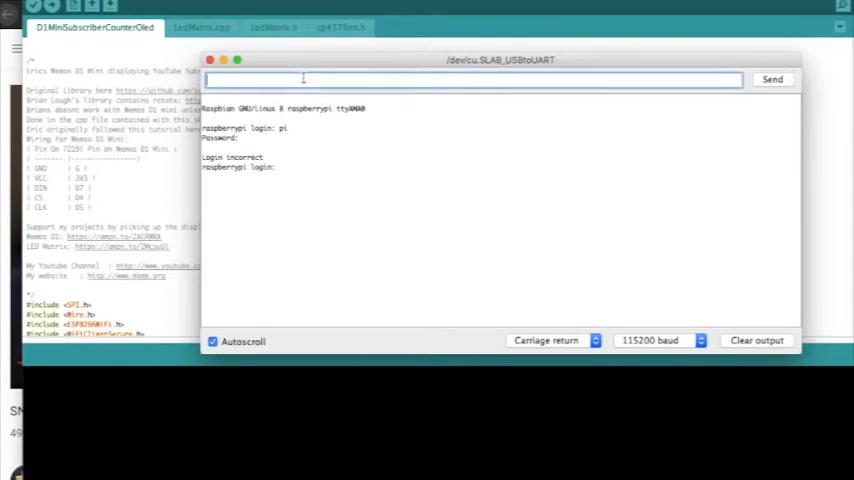
pyautogui.write('ras')
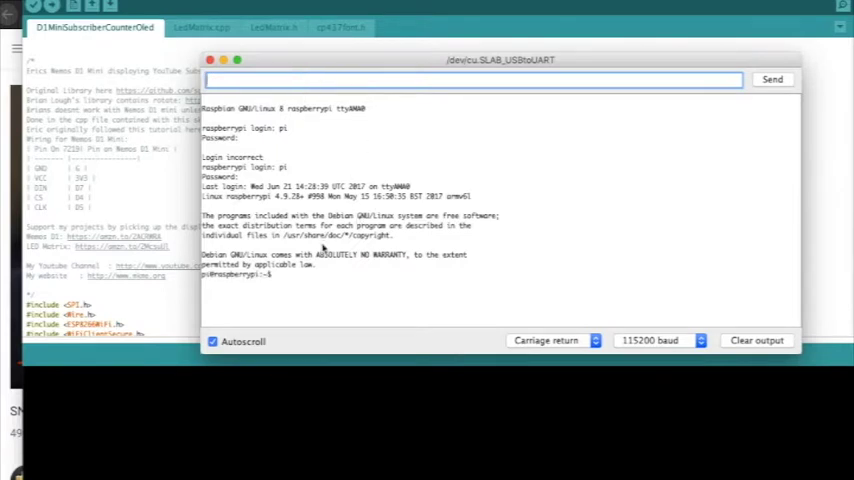
pyautogui.moveTo(292, 281)
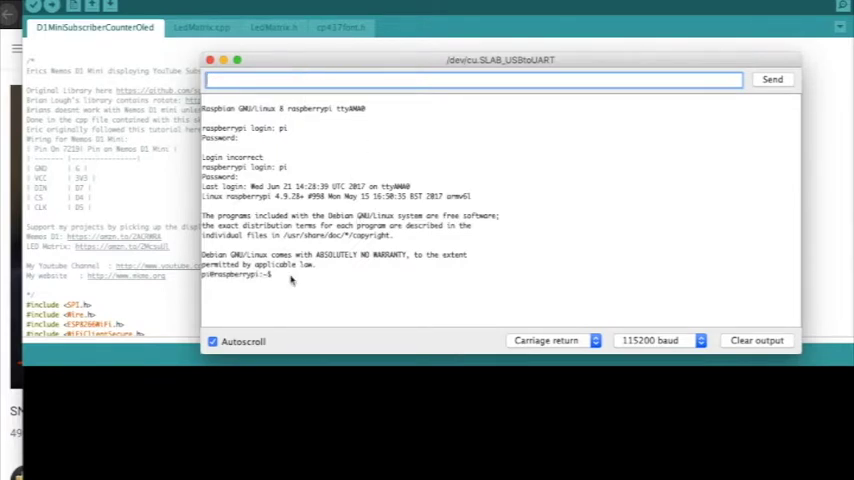
pyautogui.click(289, 467)
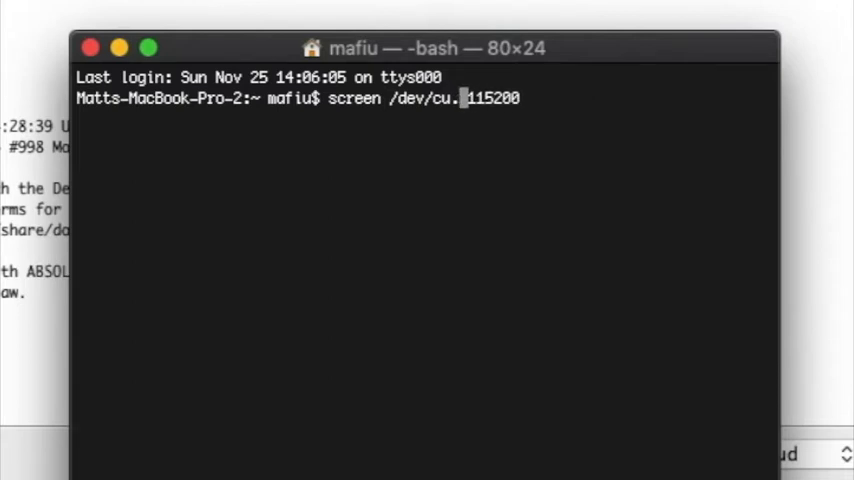
# Step: Replace the lowercase 'sla' with 'SLAB_USBtoUAR' after /dev/cu. in the screen command
pyautogui.write('sla')
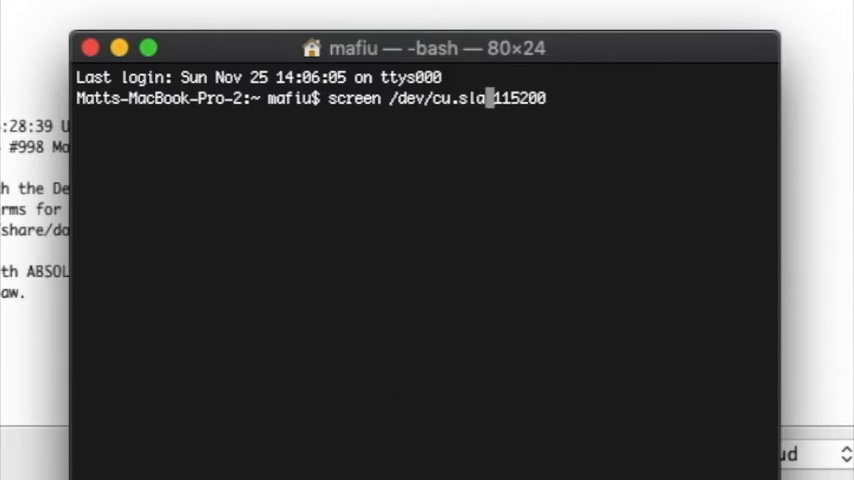
pyautogui.press('Backspace')
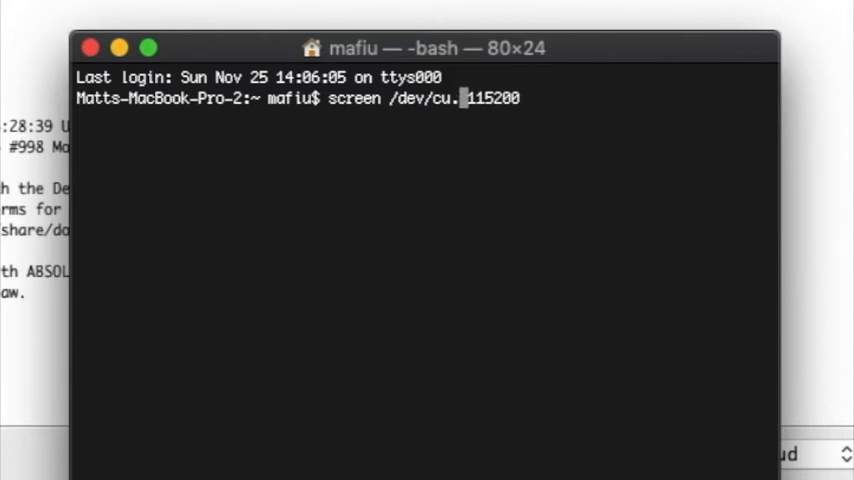
pyautogui.write('SLA')
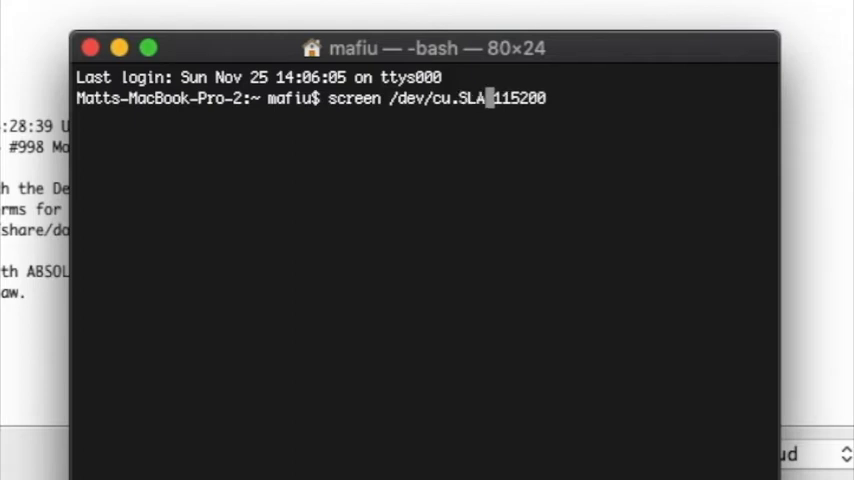
pyautogui.write('B')
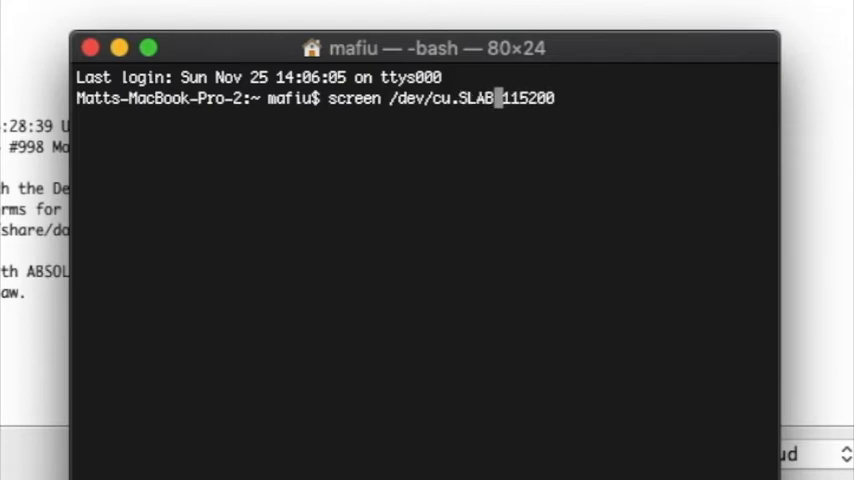
pyautogui.write('_')
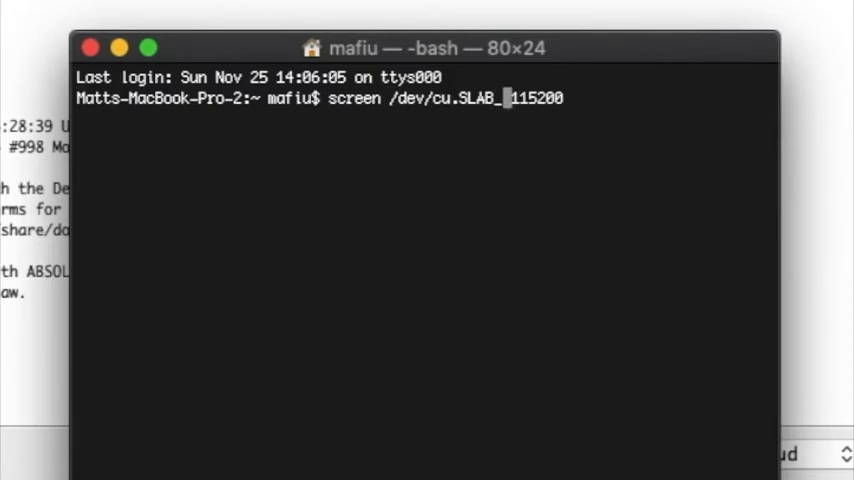
pyautogui.write('USB')
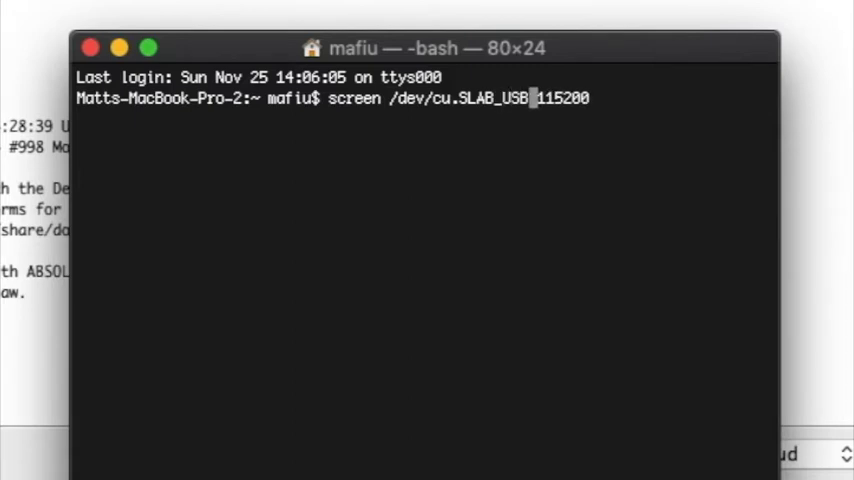
pyautogui.write('to')
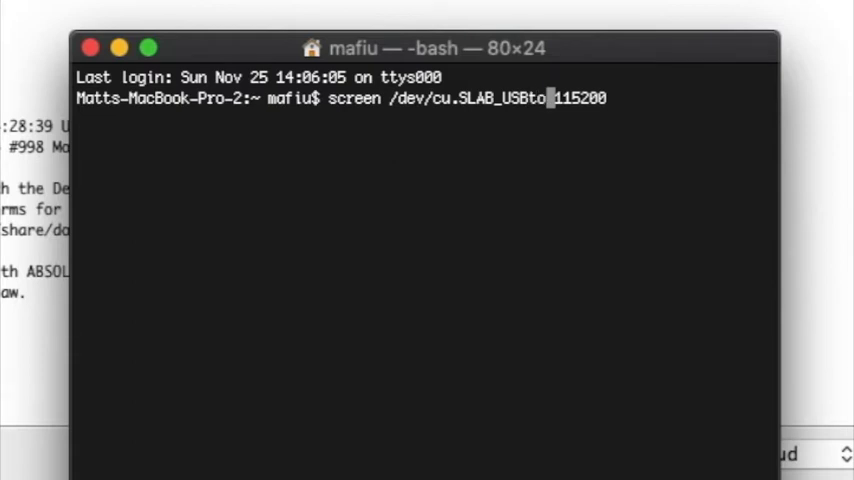
pyautogui.write('UAR')
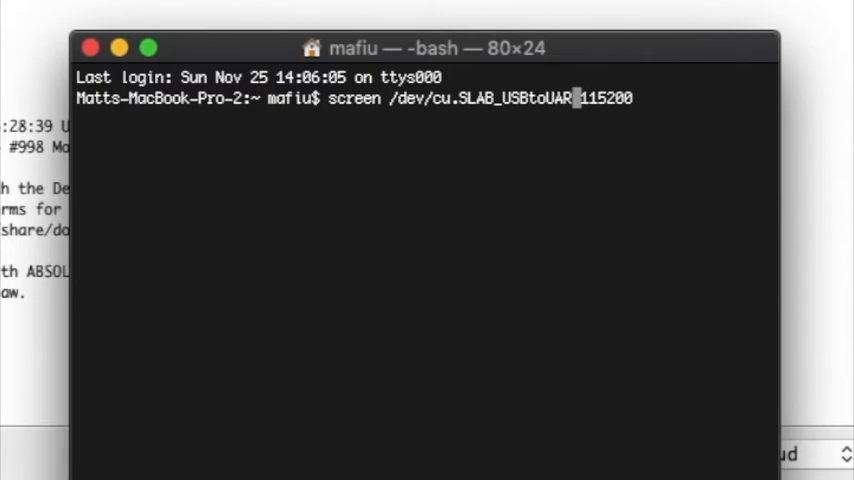